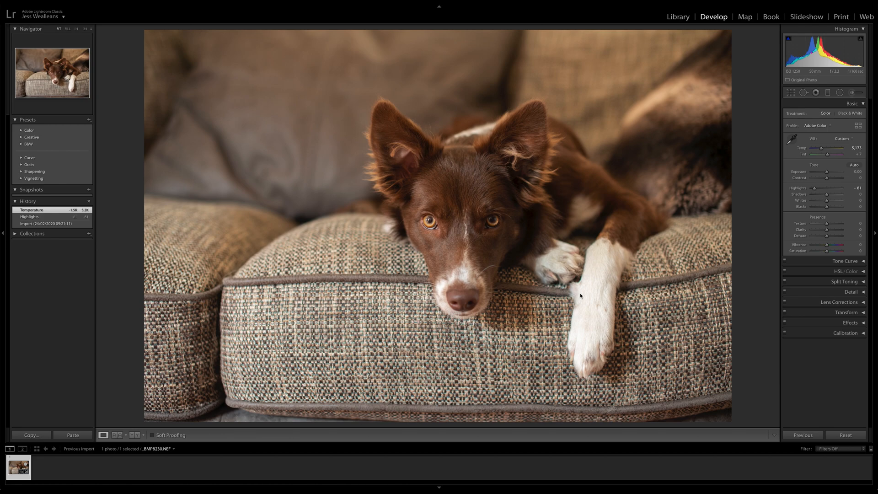
mouse_move(382, 250)
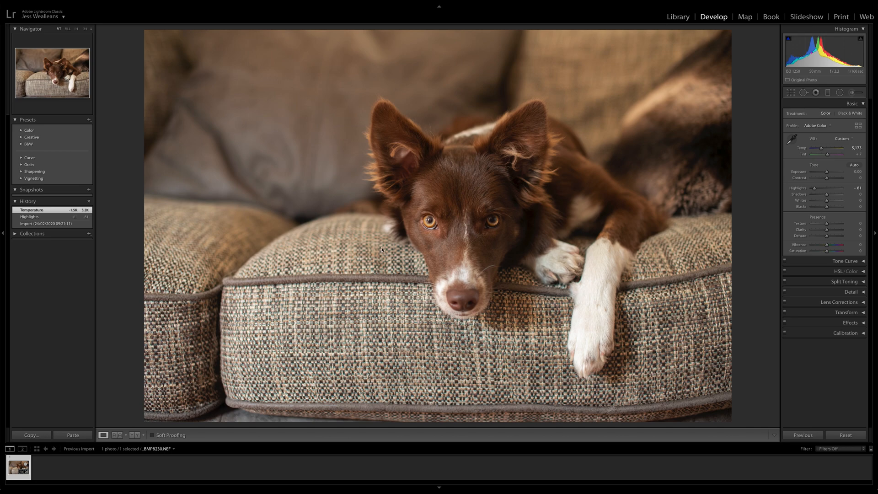
mouse_move(560, 347)
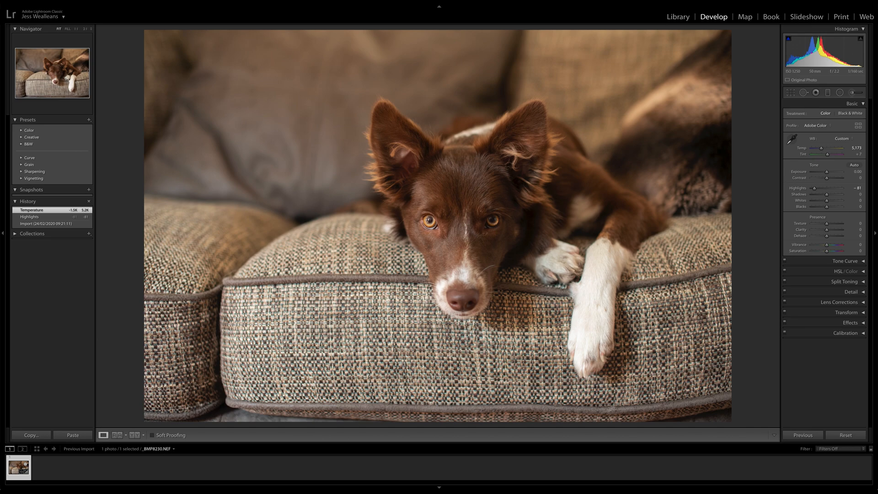
mouse_move(546, 353)
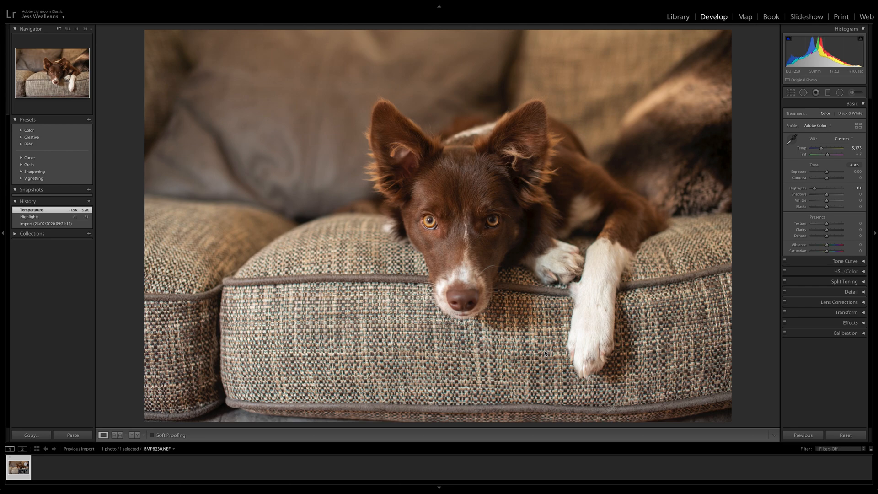
mouse_move(661, 62)
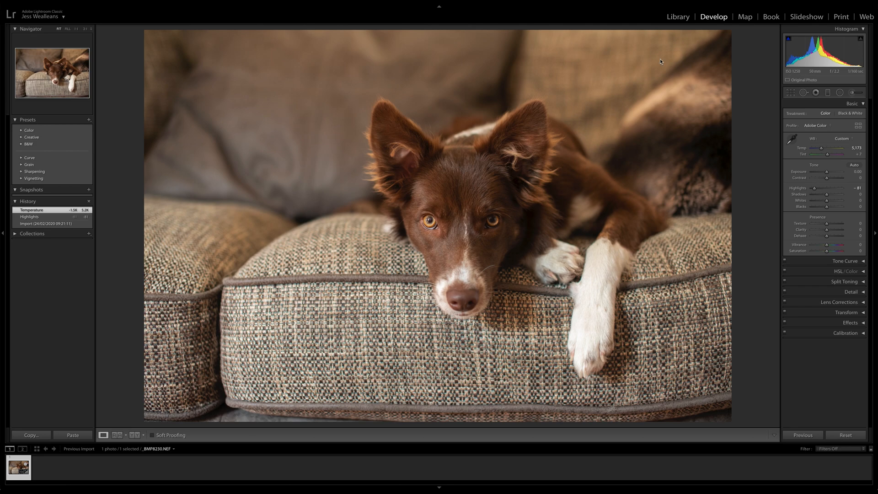
mouse_move(600, 252)
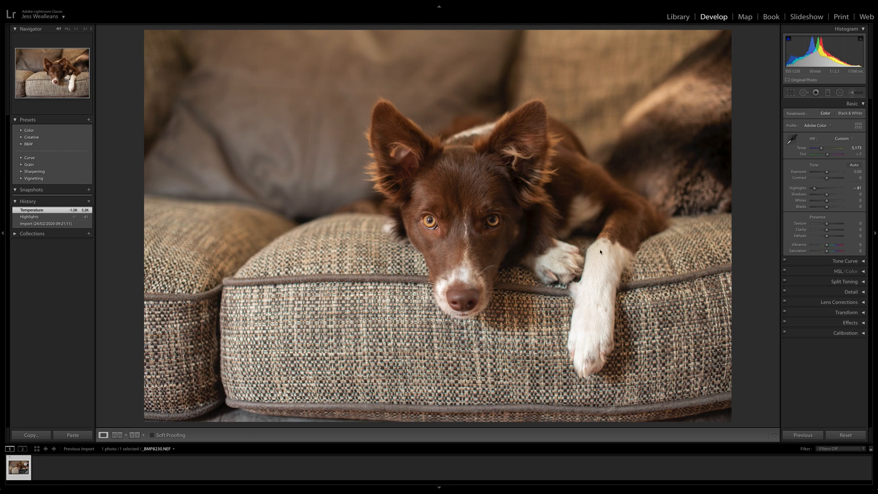
mouse_move(586, 257)
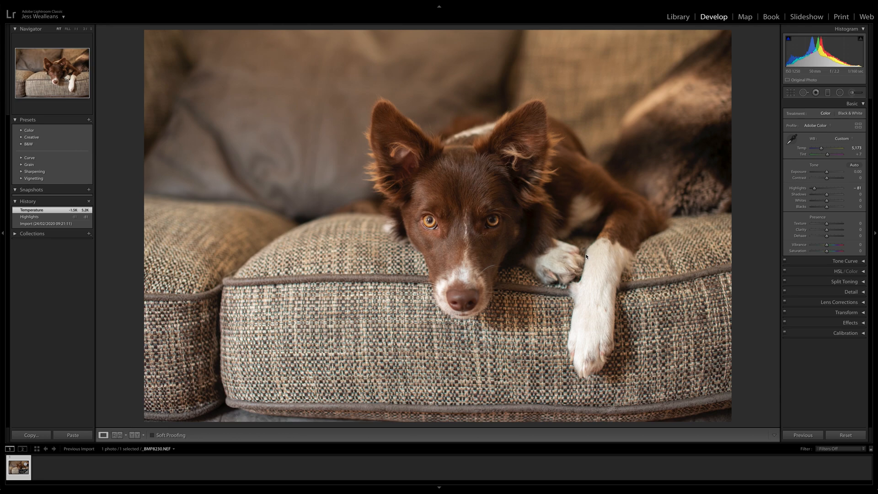
mouse_move(588, 254)
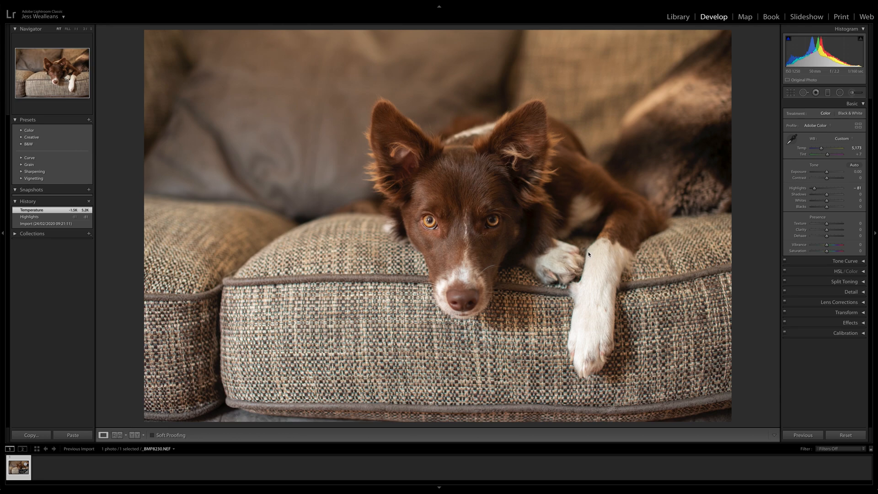
mouse_move(532, 252)
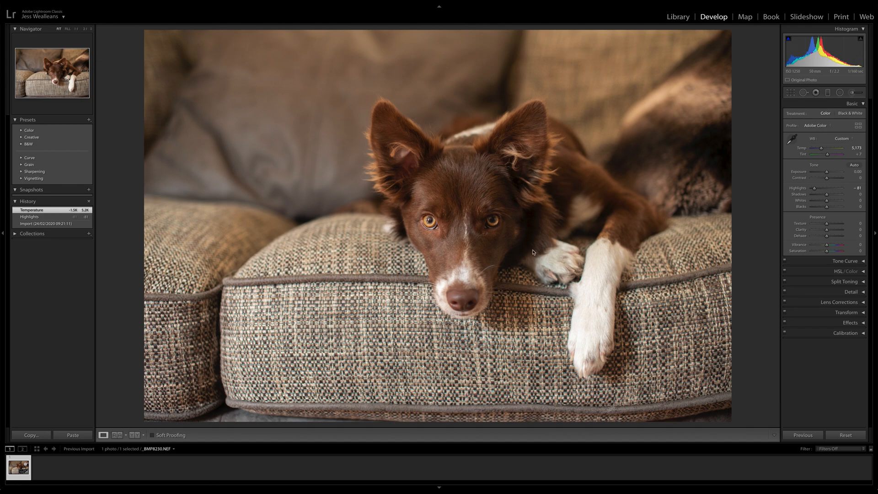
mouse_move(738, 239)
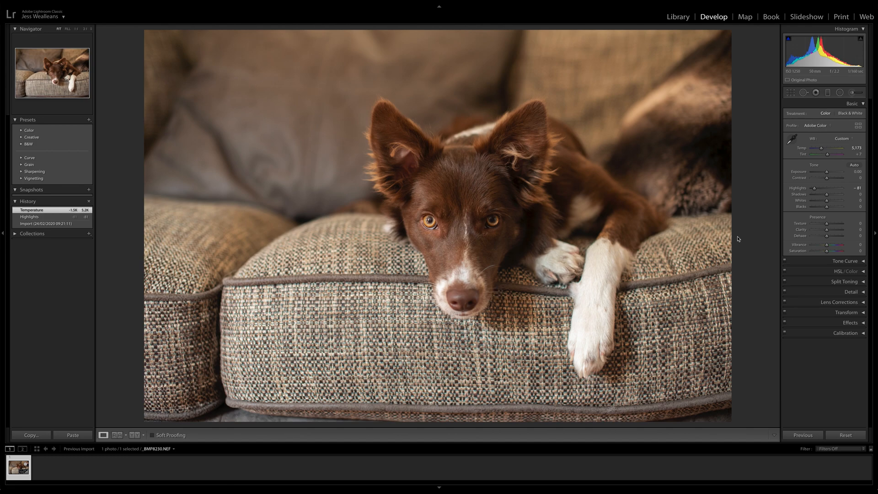
mouse_move(836, 368)
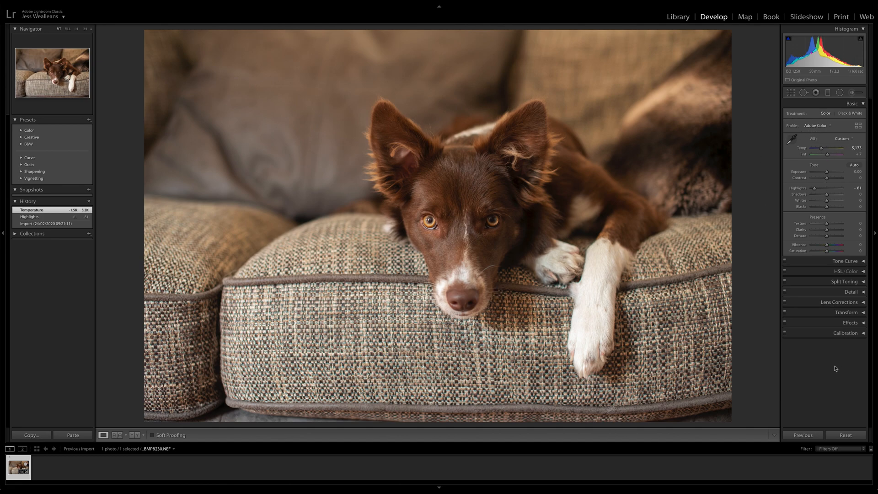
mouse_move(378, 135)
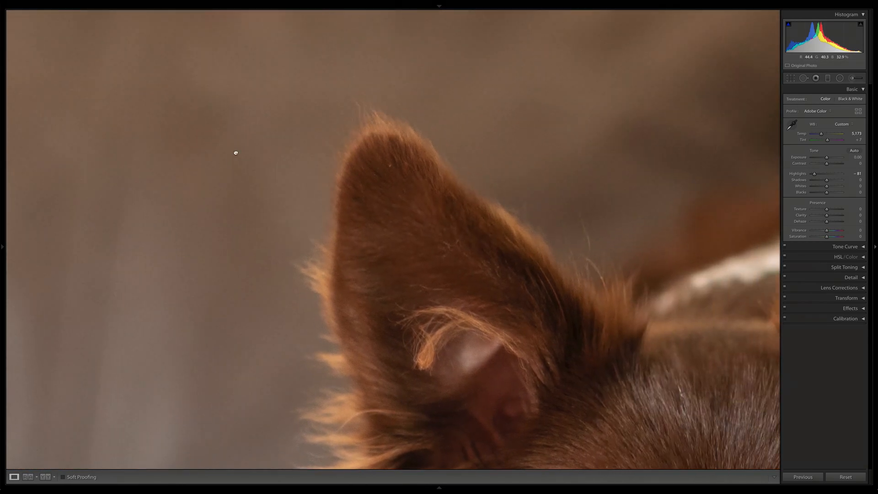
mouse_move(496, 198)
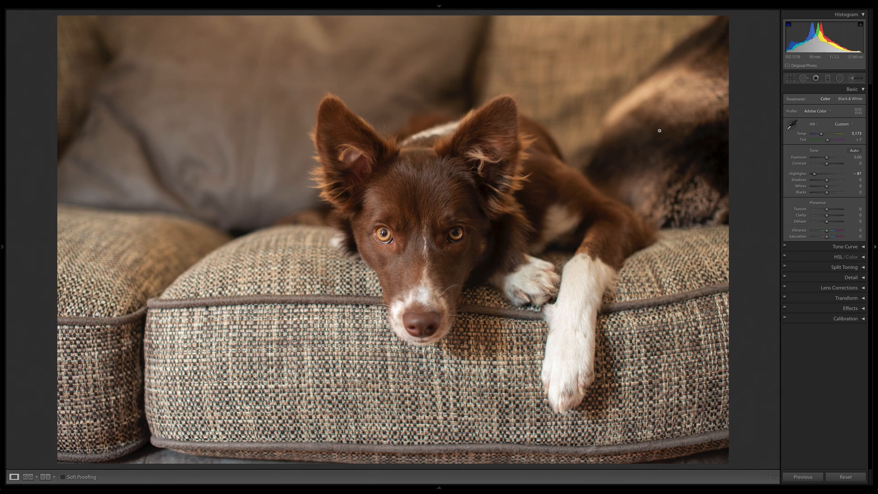
mouse_move(592, 196)
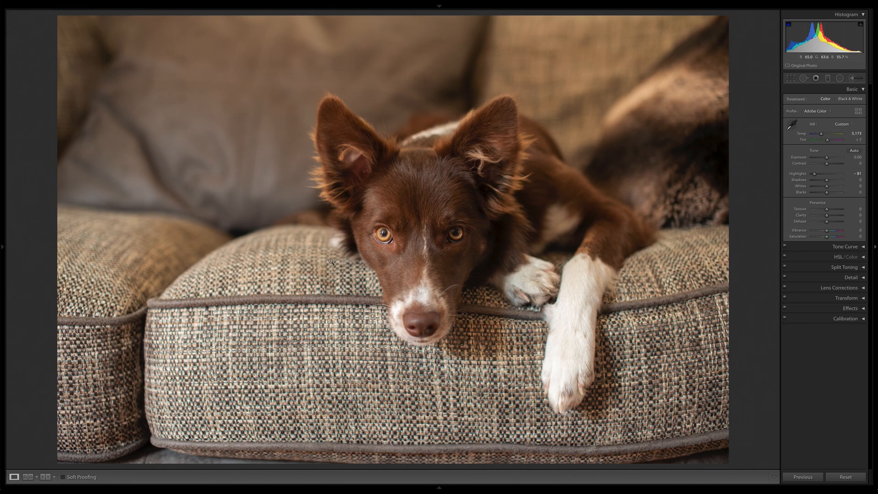
mouse_move(262, 160)
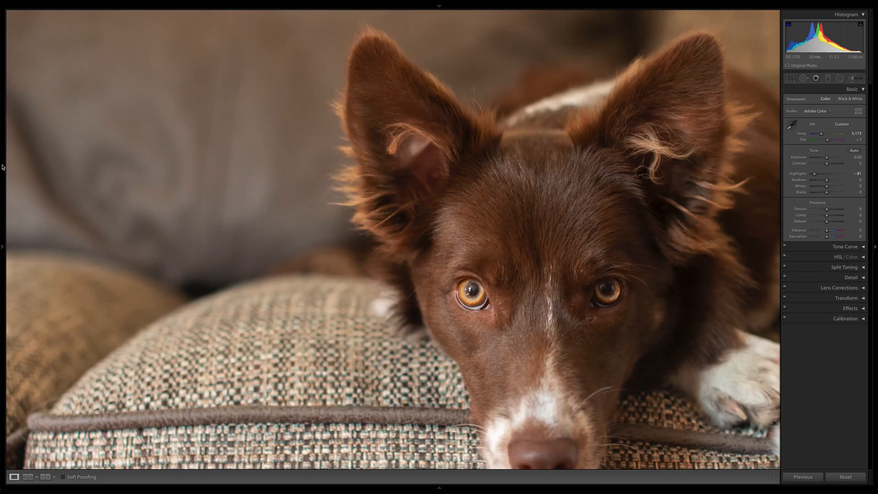
- Zoom in on the dog's eyes and sharpen with amount 70, radius 1.4, detail 29
left_click(2, 247)
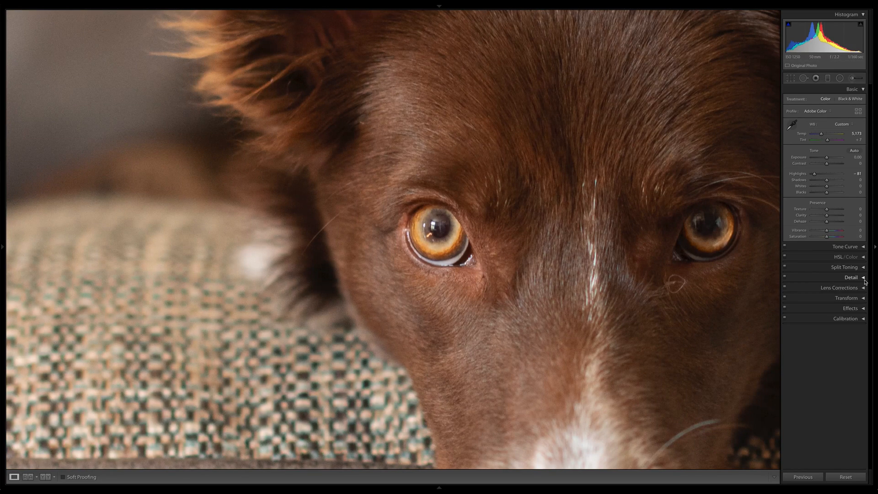
left_click(851, 277)
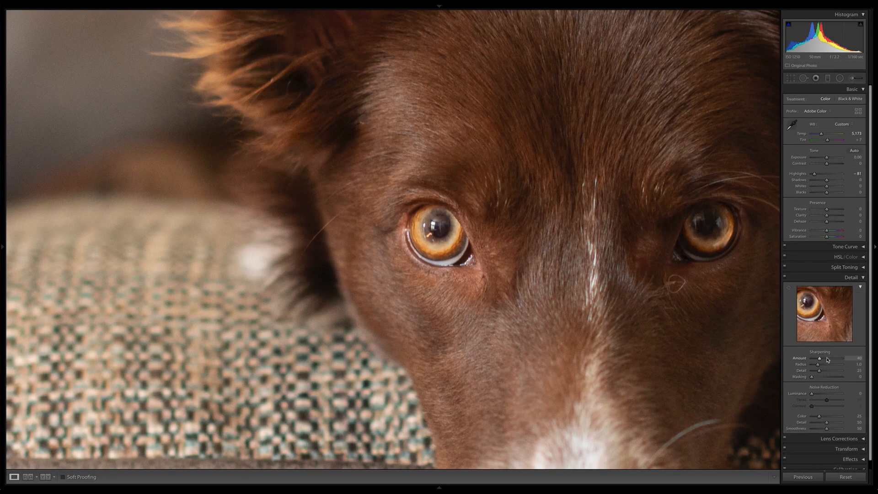
left_click_drag(818, 358, 834, 358)
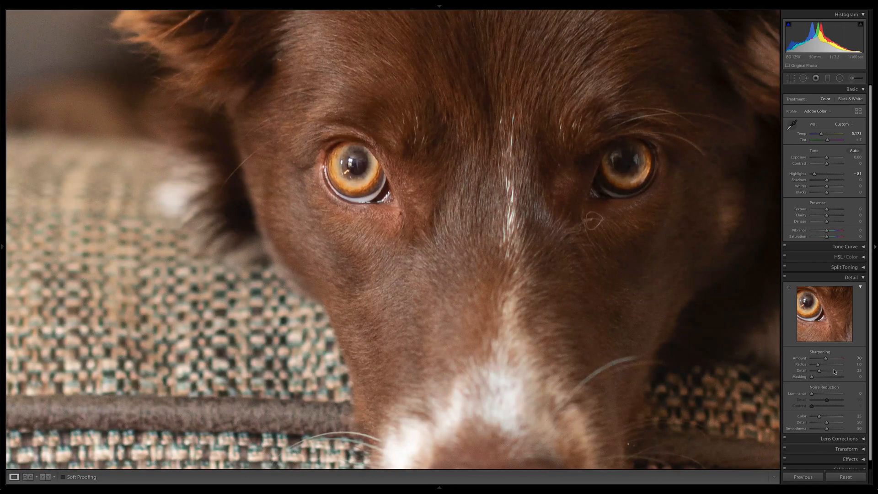
left_click_drag(820, 364, 827, 364)
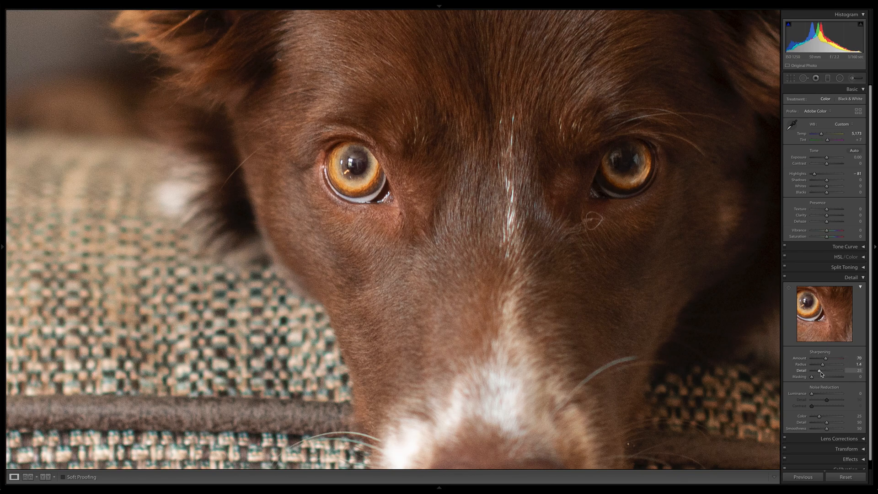
left_click_drag(819, 370, 821, 370)
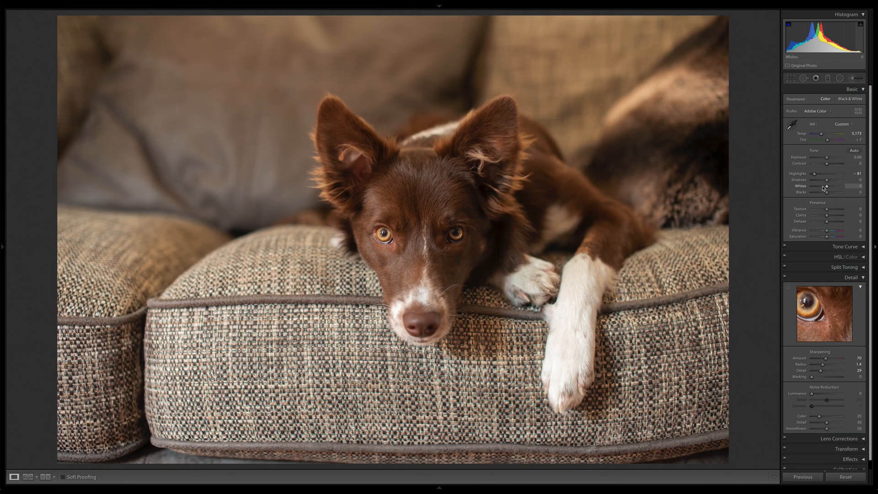
- Raise Shadows to +67 and lower Blacks to -25 in the Basic panel
left_click_drag(824, 179, 830, 180)
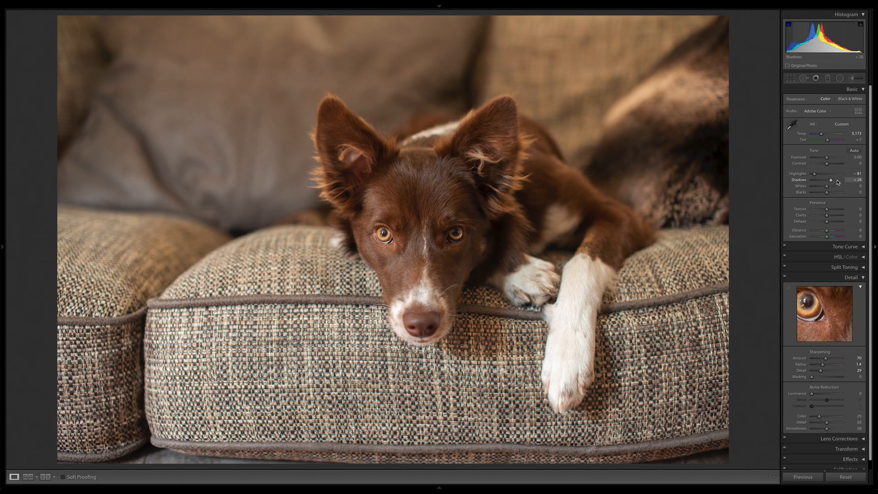
left_click_drag(826, 179, 846, 179)
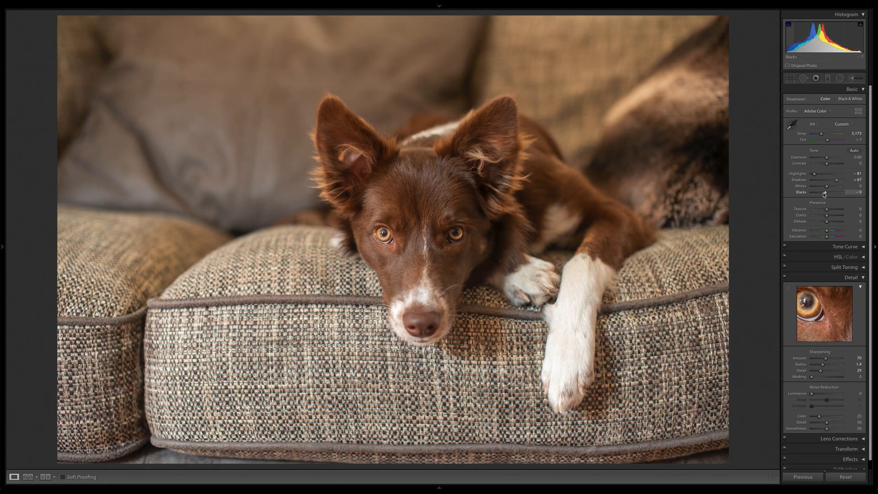
left_click_drag(825, 192, 834, 192)
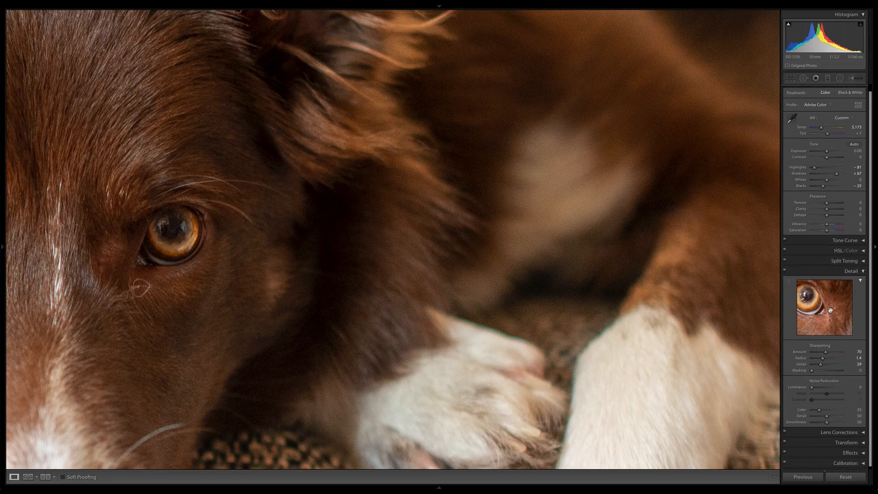
- Test luminance noise reduction values and settle it around 22
scroll("down", 3)
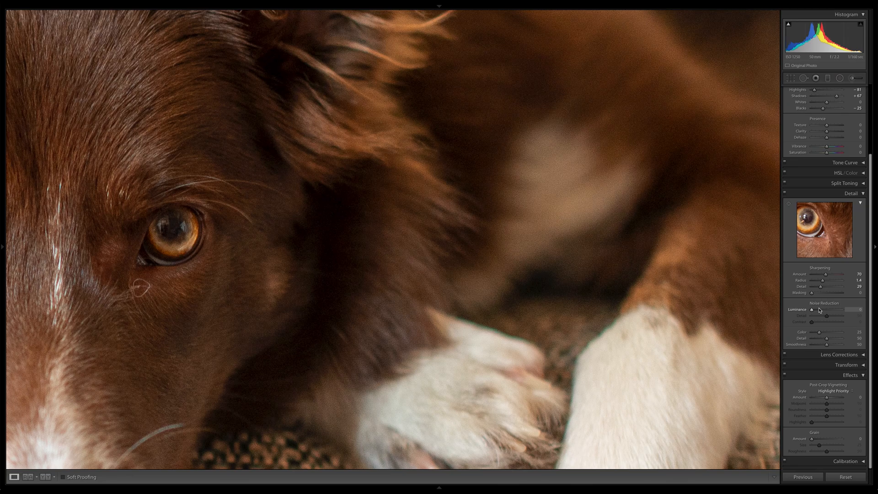
left_click_drag(816, 309, 828, 309)
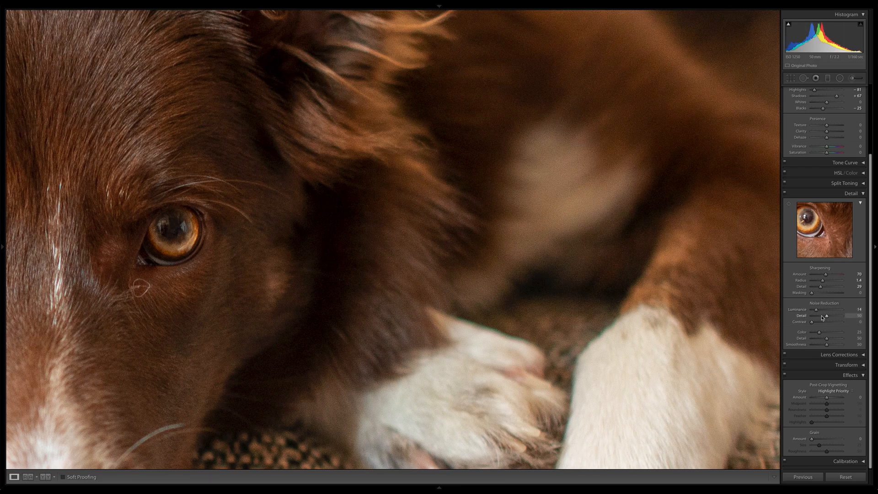
left_click_drag(817, 309, 825, 309)
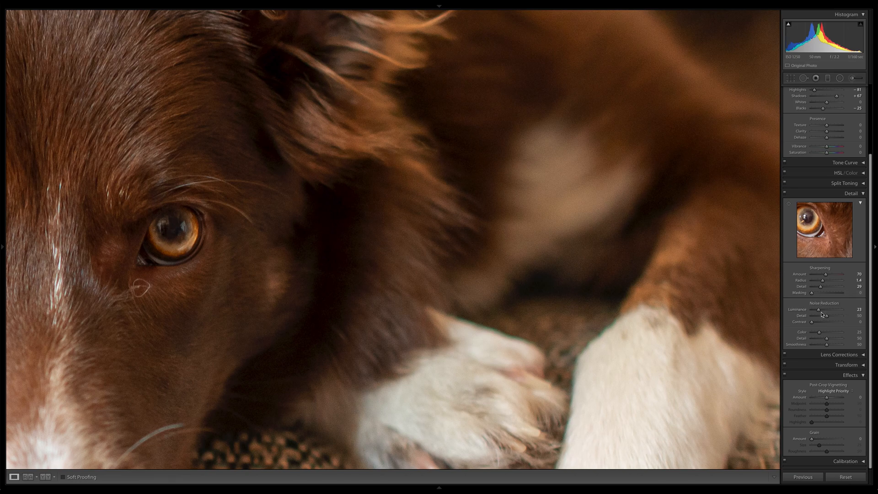
left_click_drag(823, 309, 820, 309)
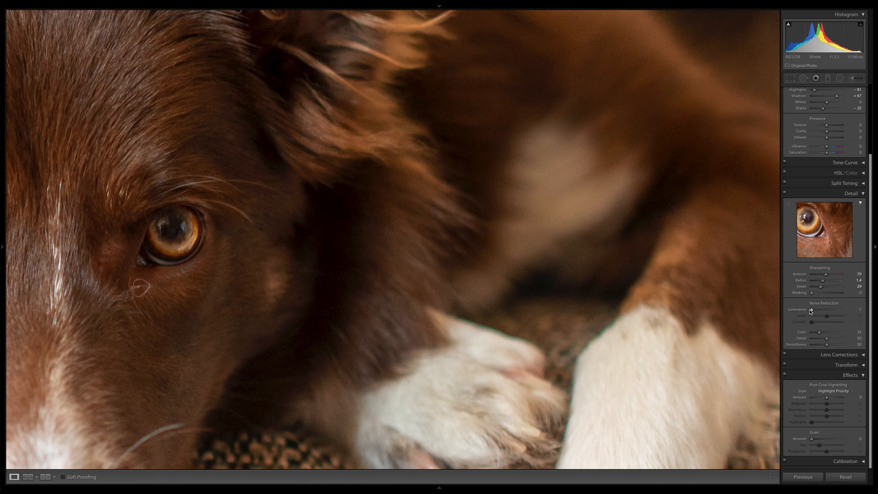
mouse_move(491, 97)
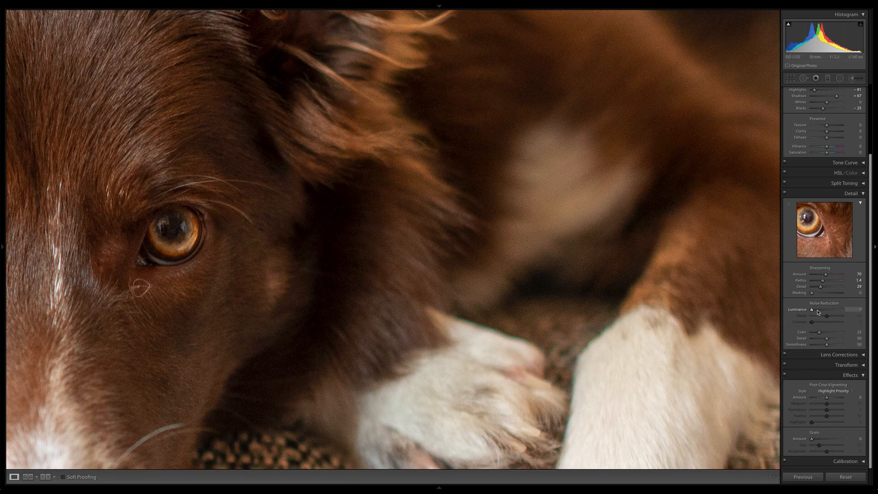
left_click_drag(814, 309, 826, 309)
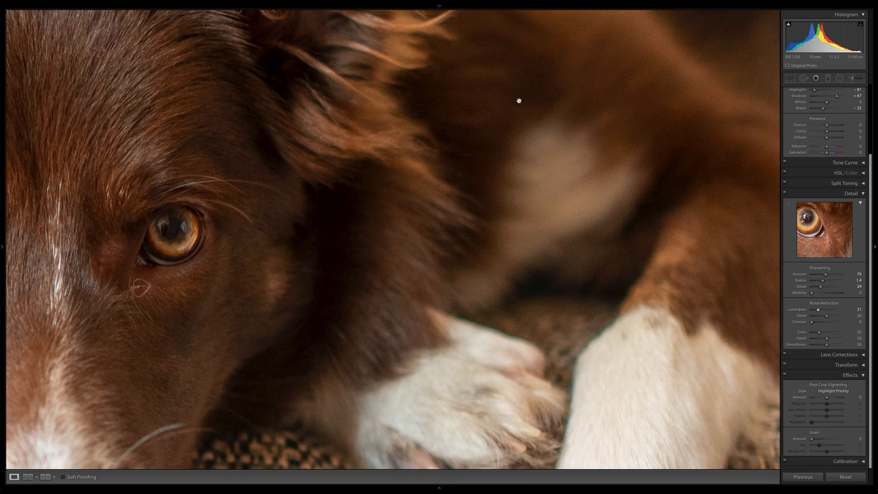
- Pan across the fur, paws and sofa, then raise luminance noise detail to 52
left_click_drag(518, 101, 486, 307)
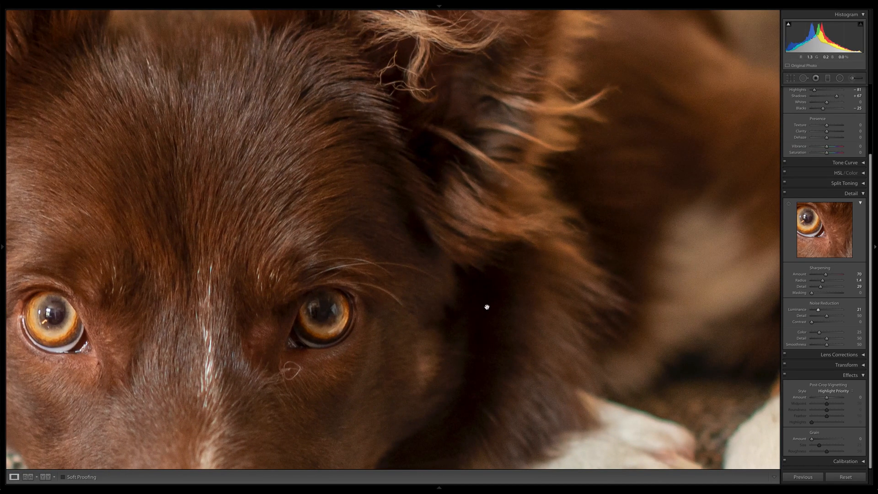
left_click_drag(486, 306, 432, 140)
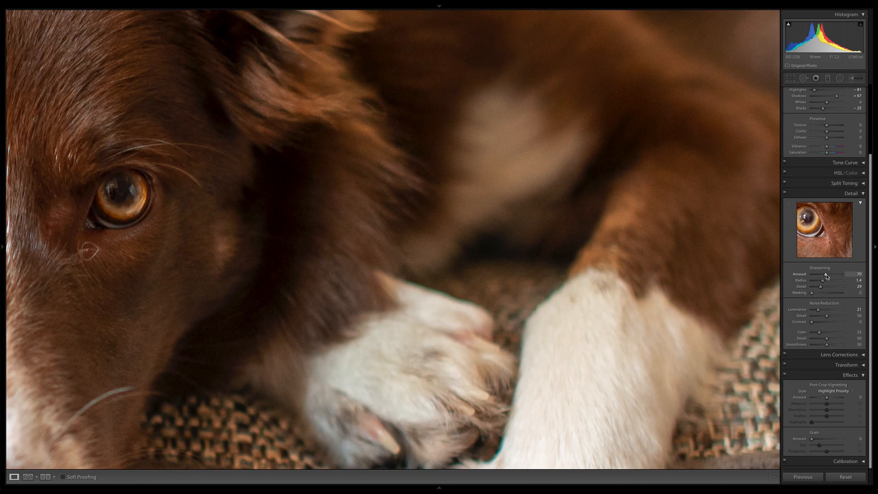
mouse_move(440, 250)
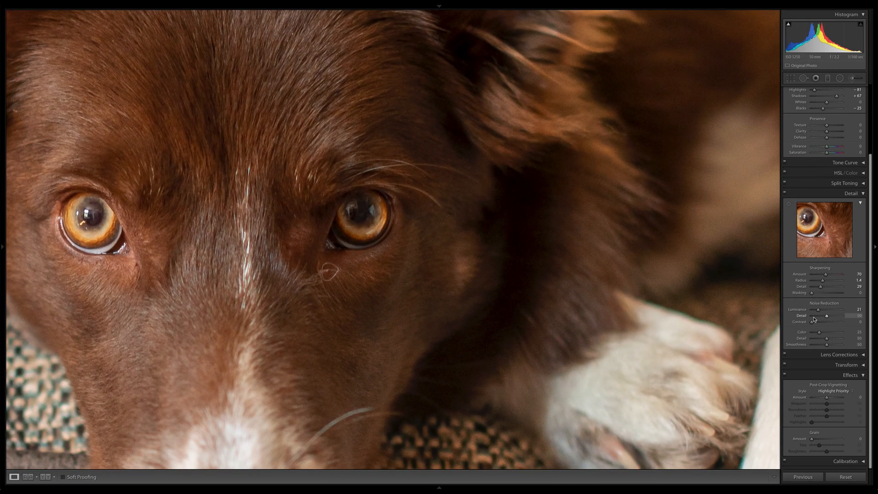
mouse_move(827, 317)
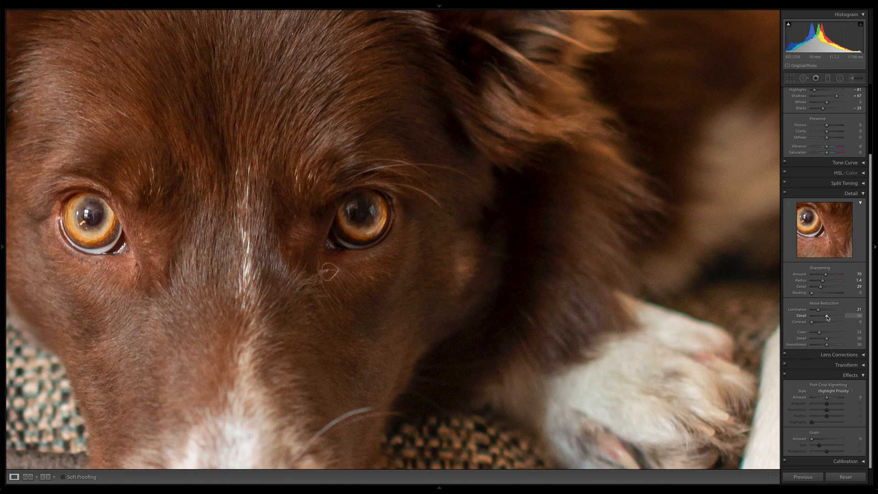
left_click_drag(826, 315, 828, 315)
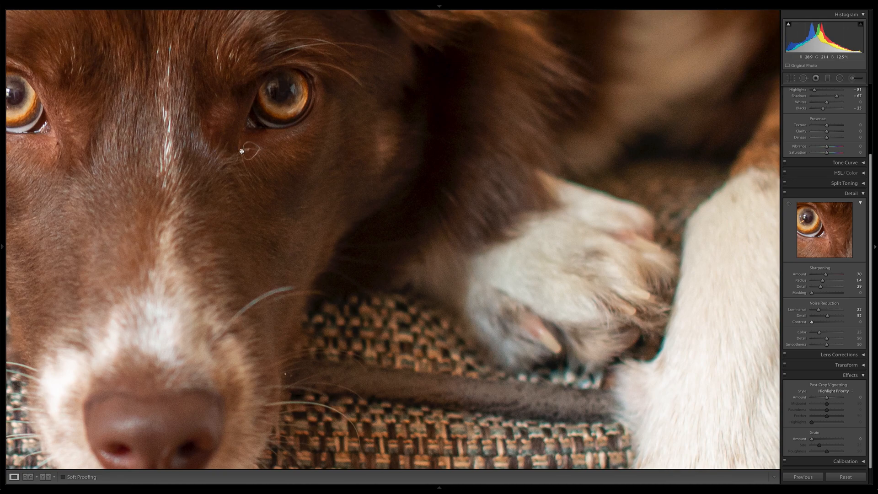
mouse_move(241, 144)
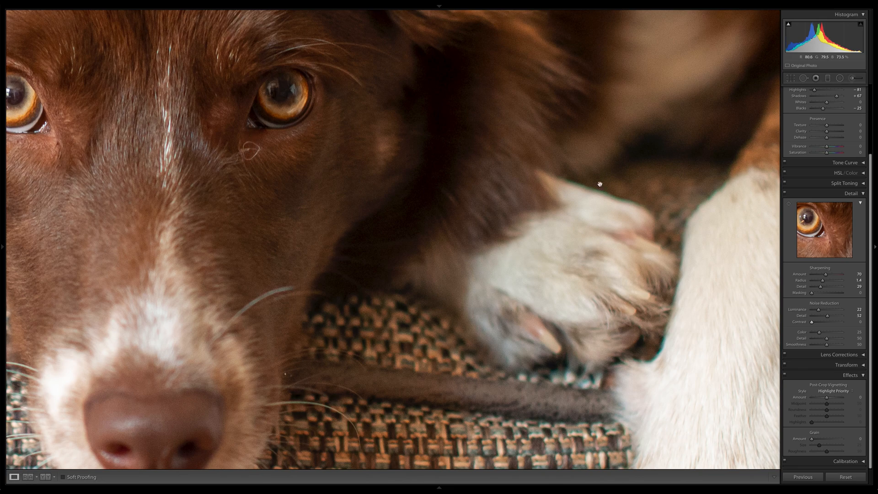
mouse_move(536, 341)
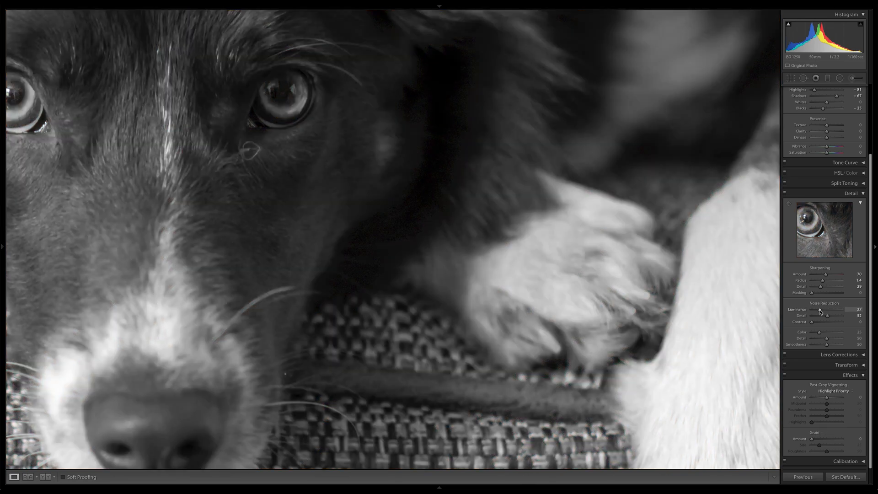
- Alt-preview luminance noise reduction up to 45, then compare detail extremes and settle at 46
left_click_drag(821, 309, 831, 309)
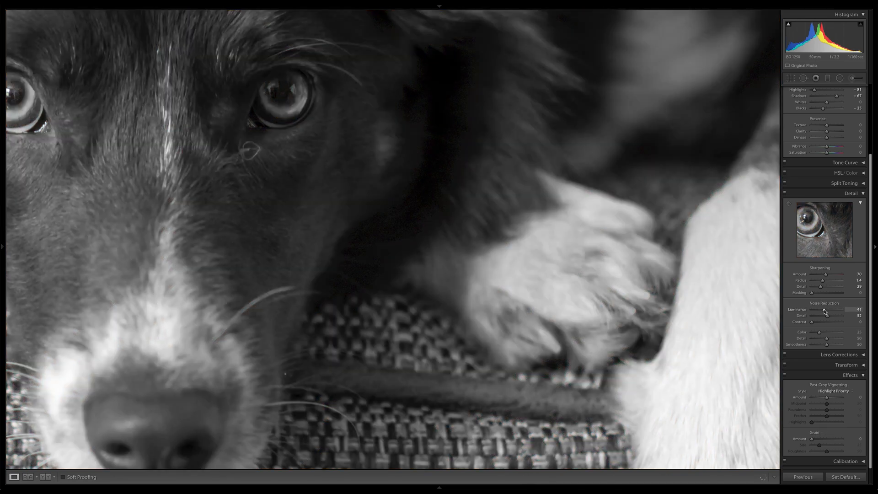
left_click_drag(823, 309, 828, 309)
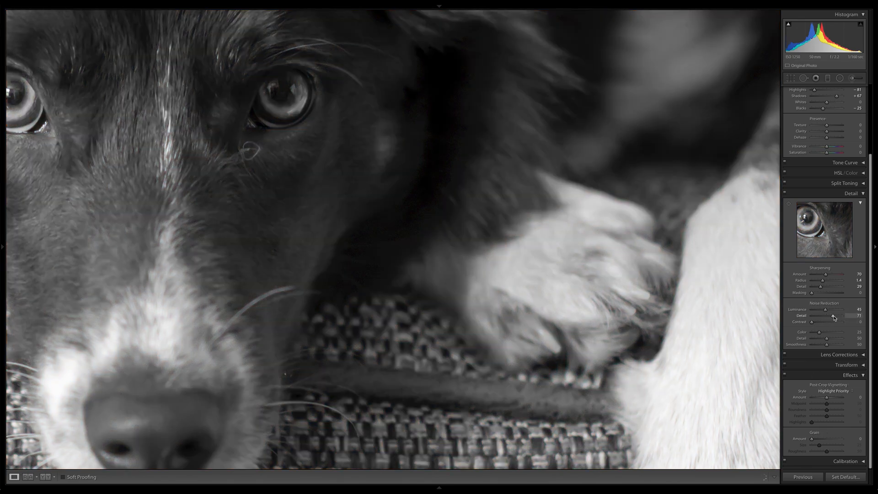
left_click_drag(829, 315, 839, 315)
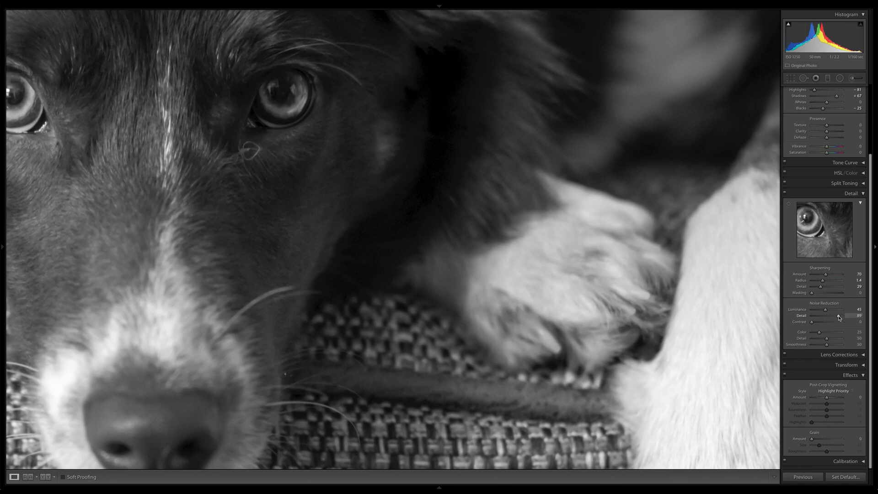
left_click_drag(834, 315, 842, 315)
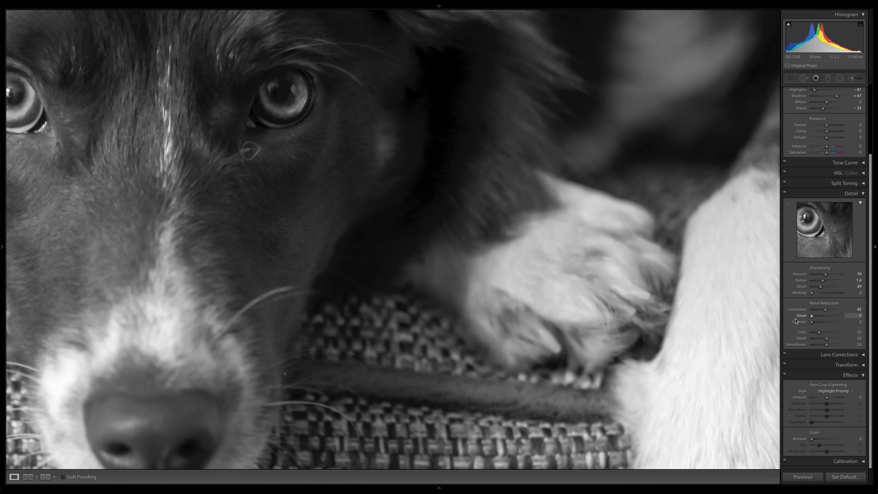
left_click_drag(810, 315, 854, 315)
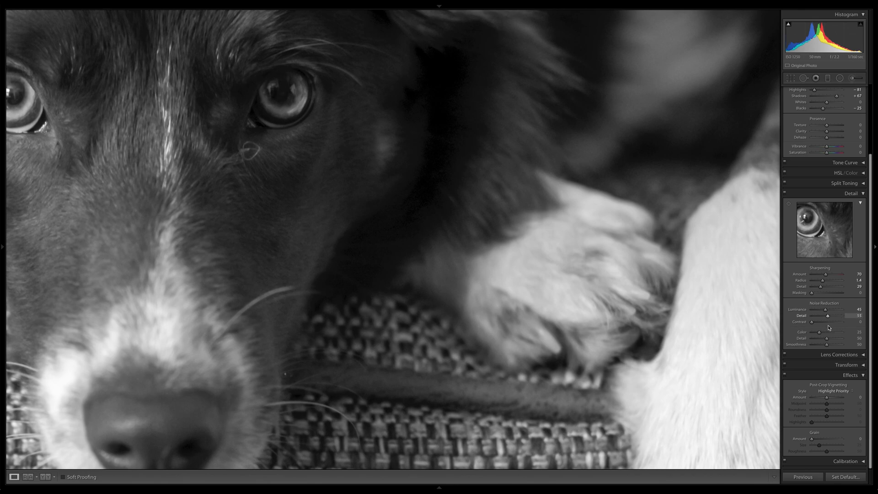
left_click_drag(828, 315, 817, 315)
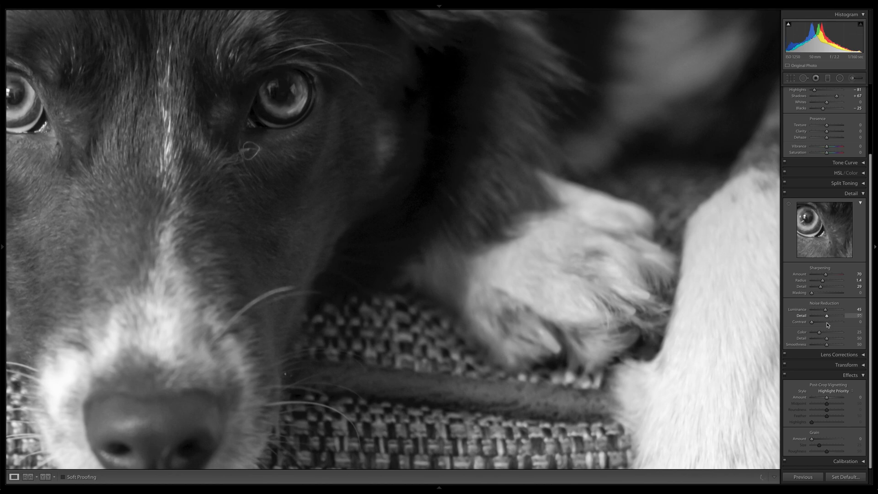
left_click_drag(826, 321, 828, 321)
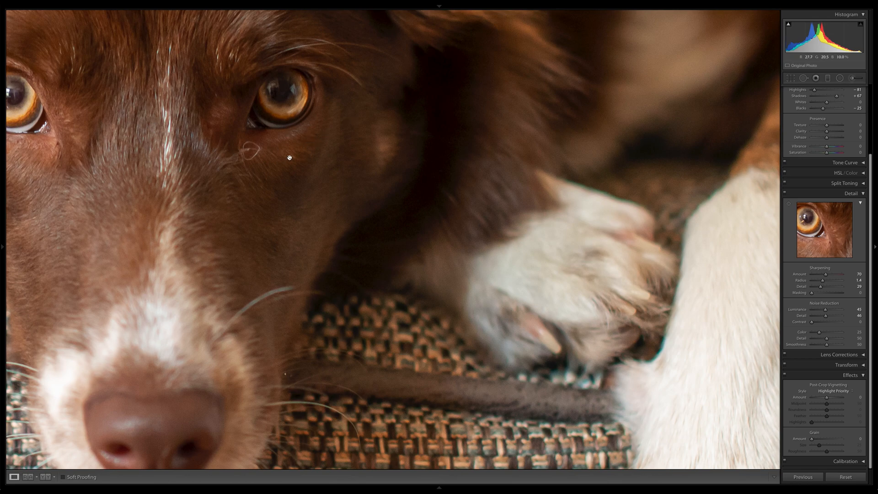
mouse_move(330, 65)
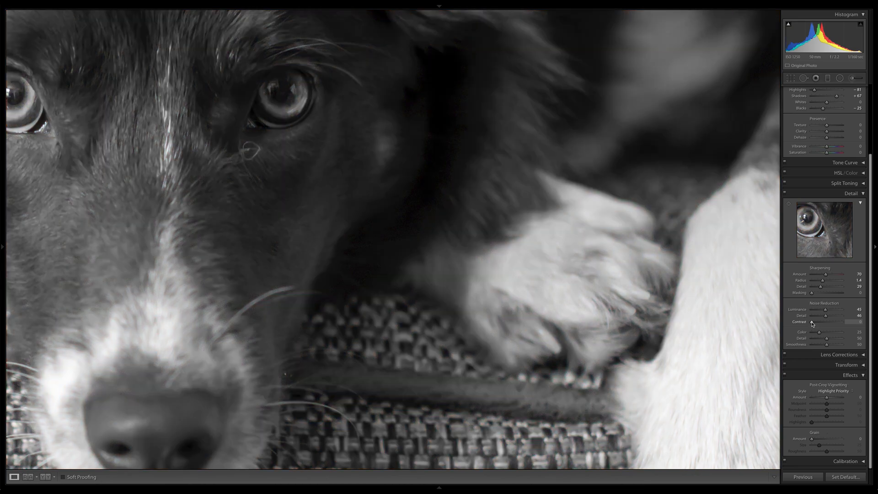
- Alt-preview noise reduction contrast up to 55 and raise luminance detail to 60
left_click_drag(828, 322, 825, 322)
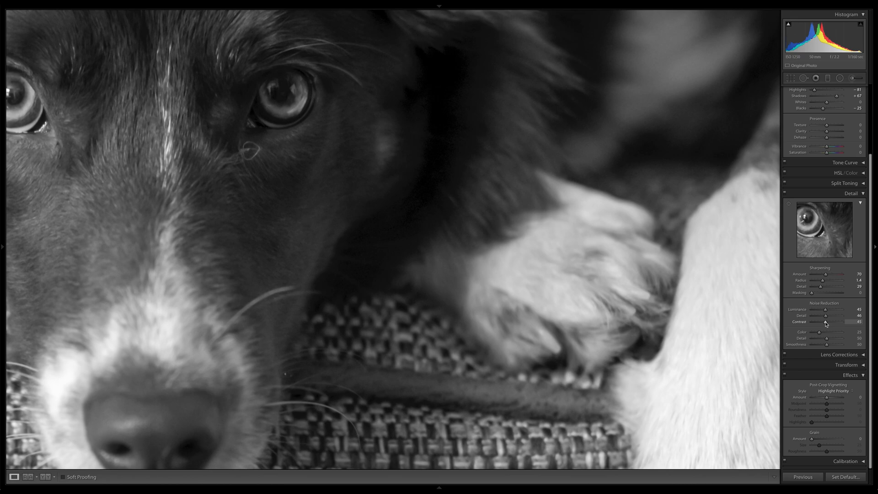
left_click_drag(827, 322, 840, 322)
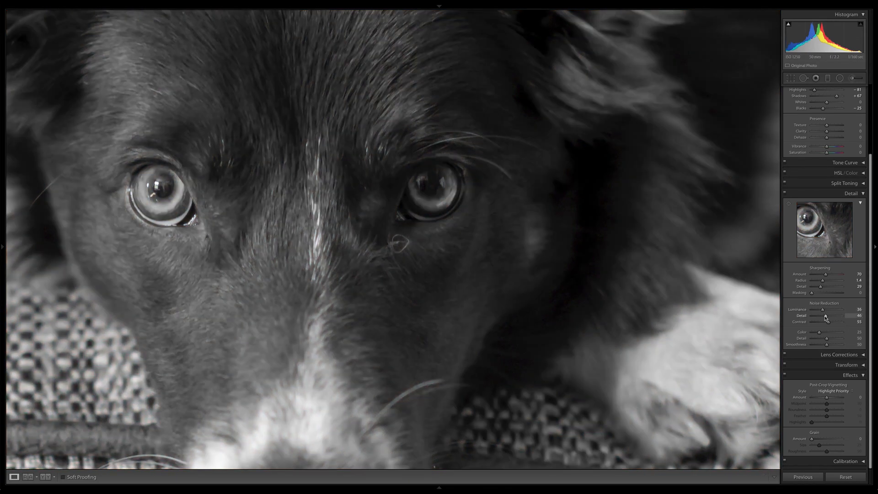
left_click_drag(826, 315, 831, 315)
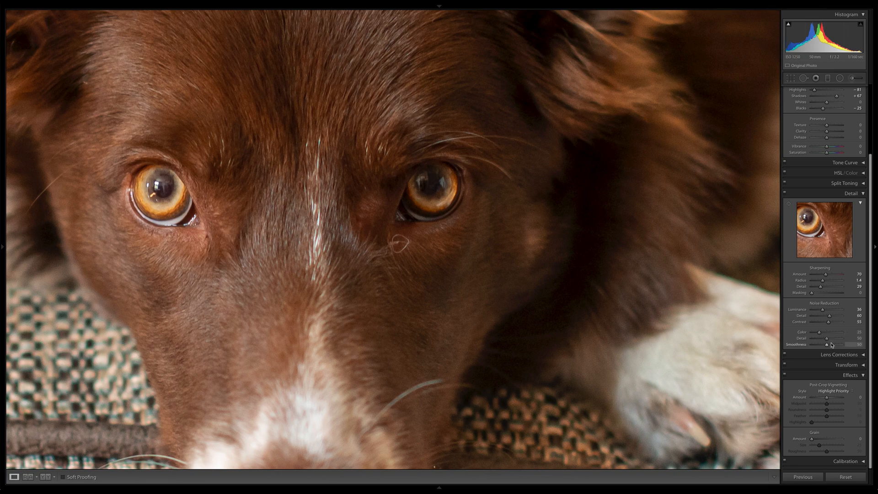
- Test color noise detail up to 70, settle at 59, and set smoothness to 59
left_click_drag(826, 344, 828, 338)
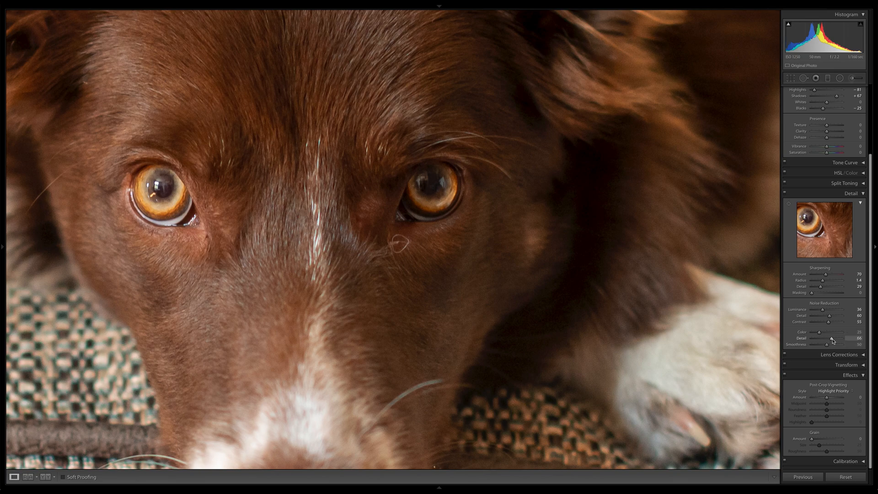
left_click_drag(831, 337, 834, 338)
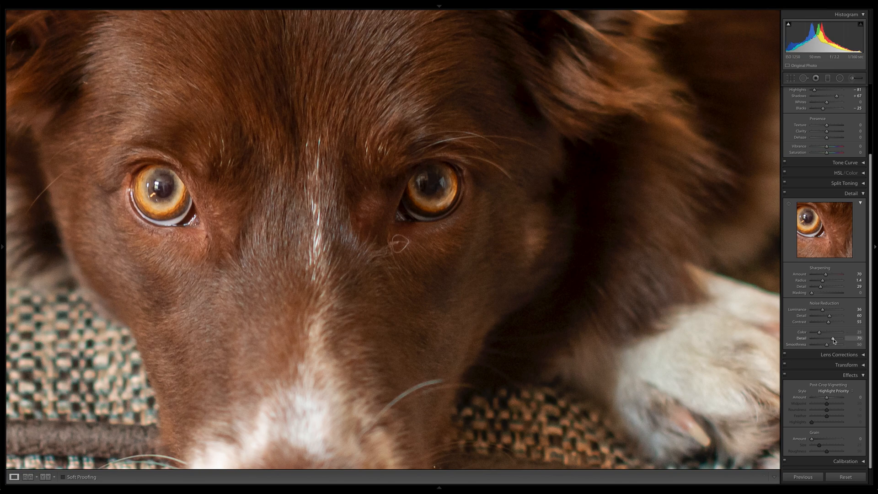
left_click_drag(831, 339, 826, 338)
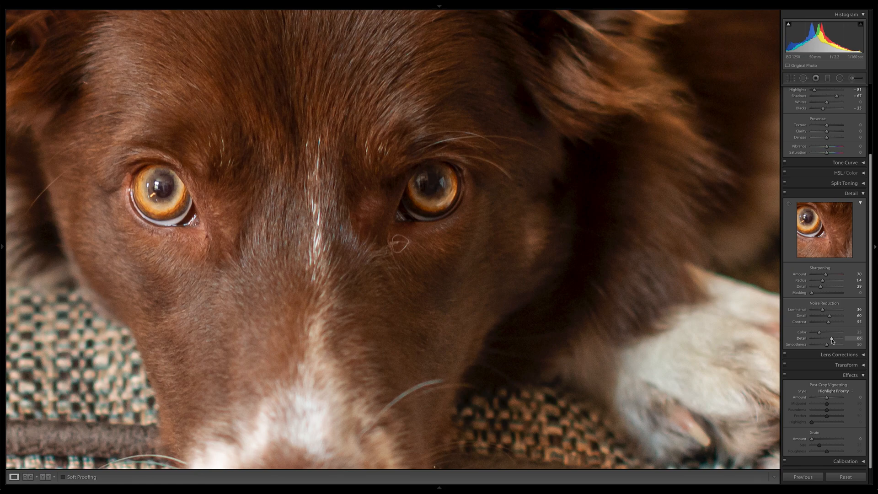
left_click_drag(832, 338, 828, 338)
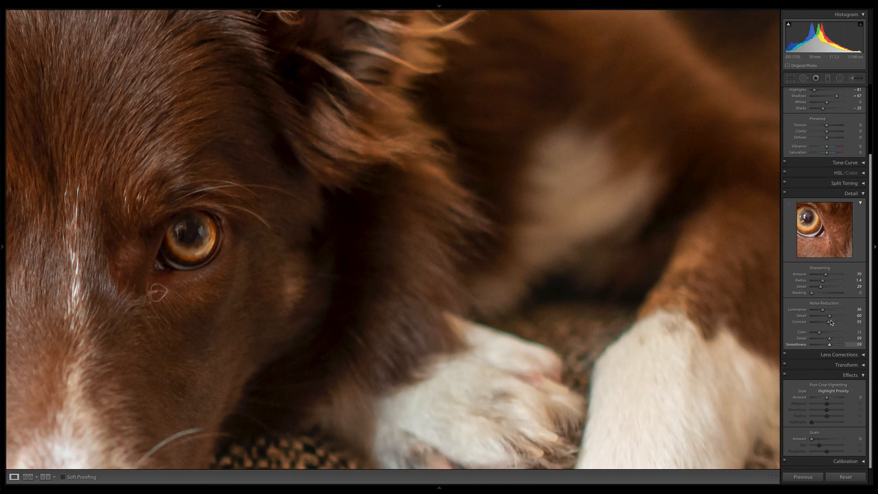
left_click_drag(822, 309, 826, 309)
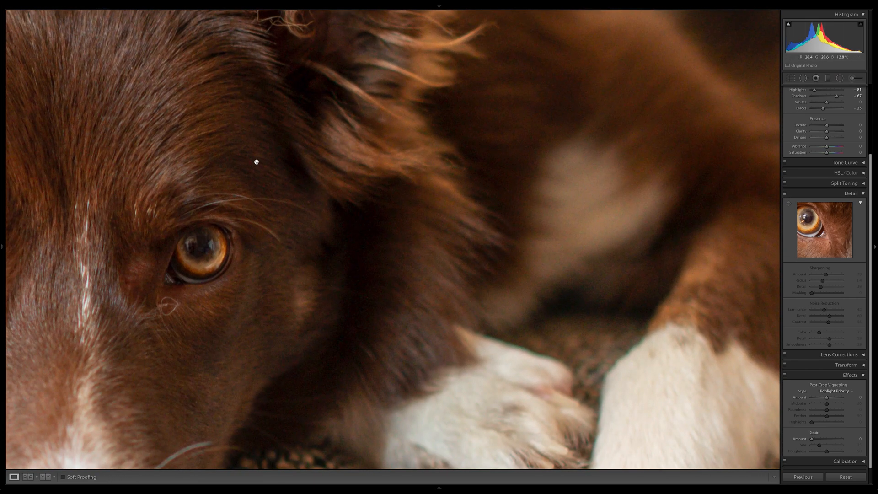
mouse_move(785, 195)
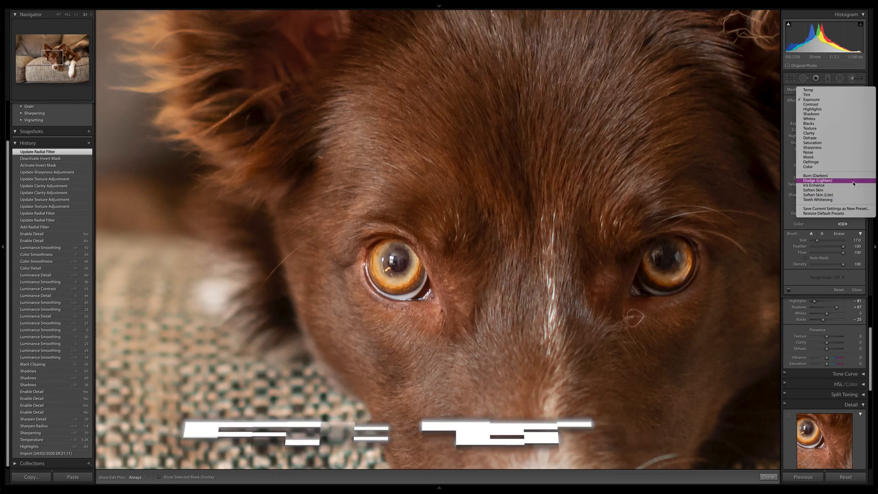
- Choose Dodge (Lighten) as the Adjustment Brush effect
left_click(818, 180)
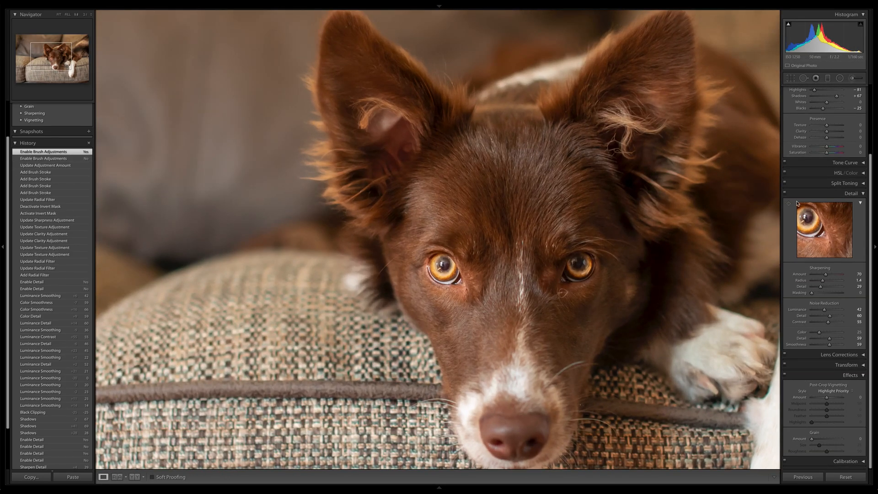
- Toggle sharpening and noise reduction off to compare, then zoom out to Fit
left_click(788, 203)
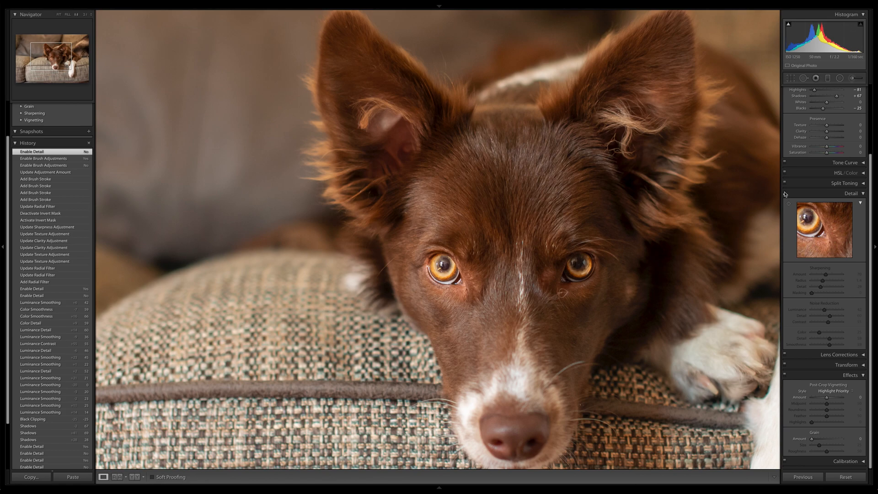
mouse_move(332, 220)
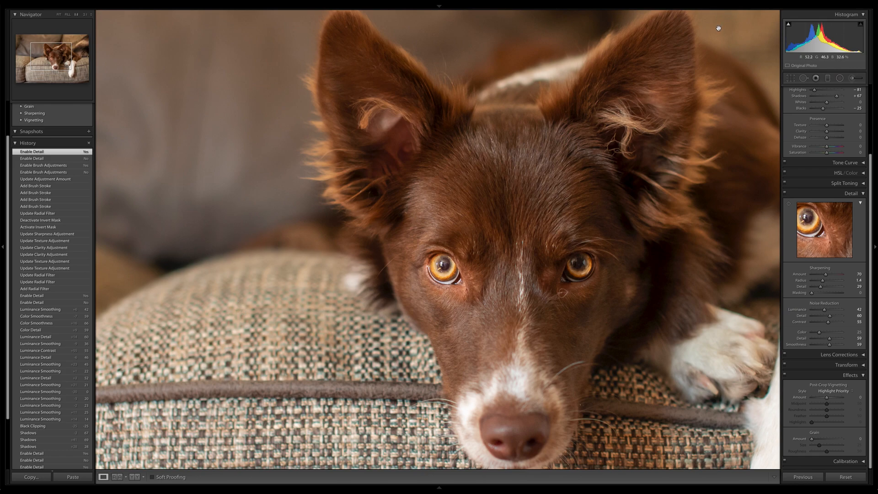
mouse_move(510, 225)
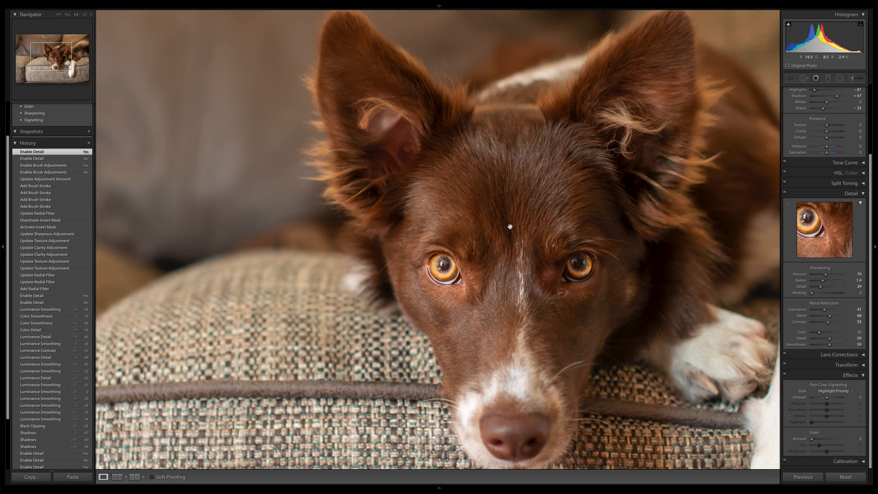
left_click(58, 14)
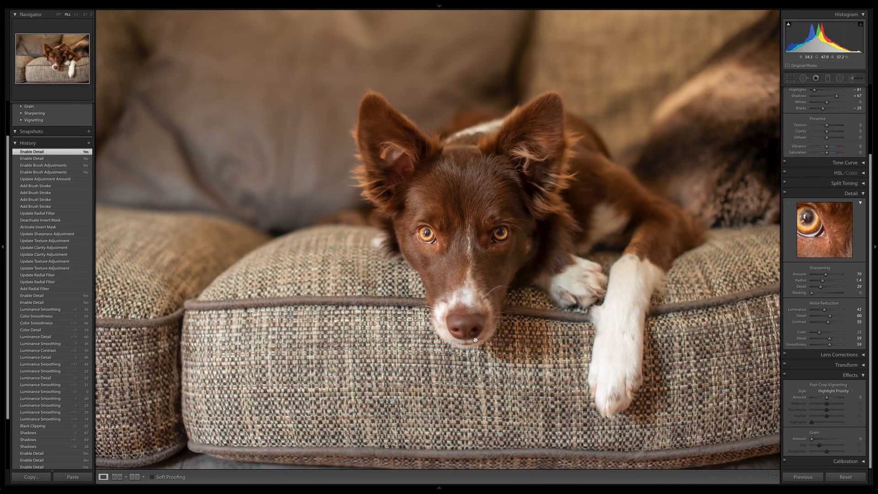